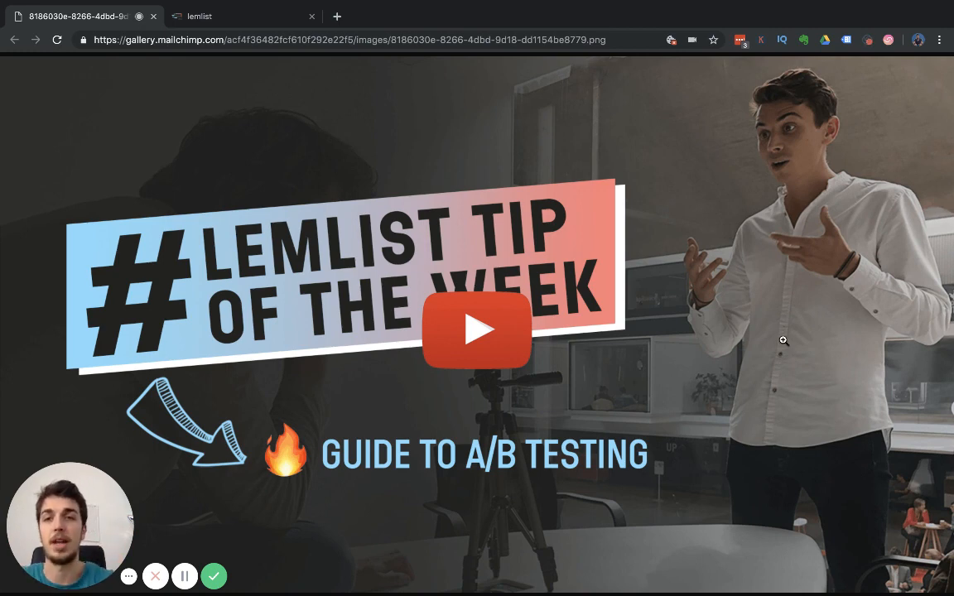
mouse_move(766, 342)
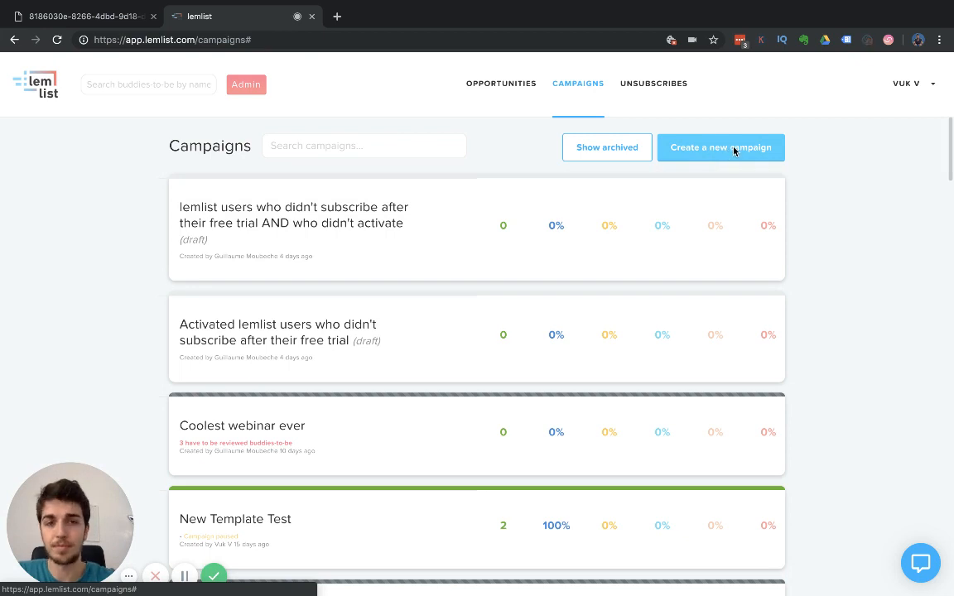
Step: Create a new campaign named 'What's up guys?' and begin adding buddies-to-be
click(720, 146)
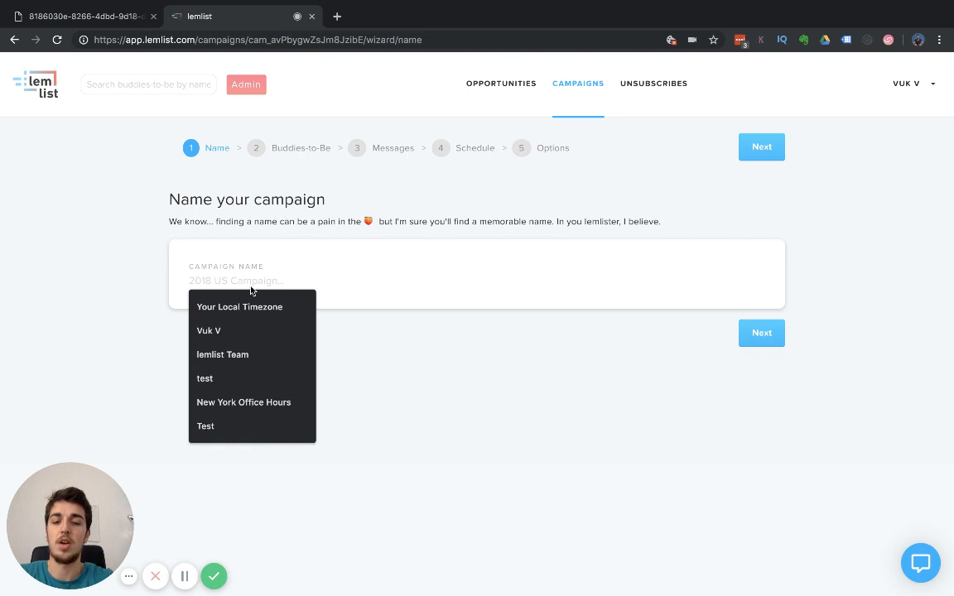
text(What's up guys?)
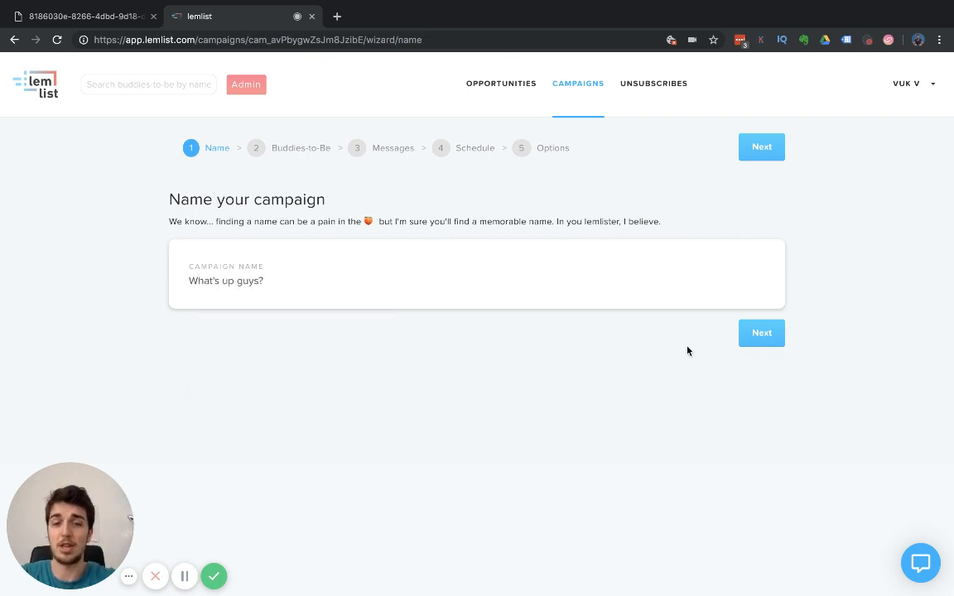
click(755, 332)
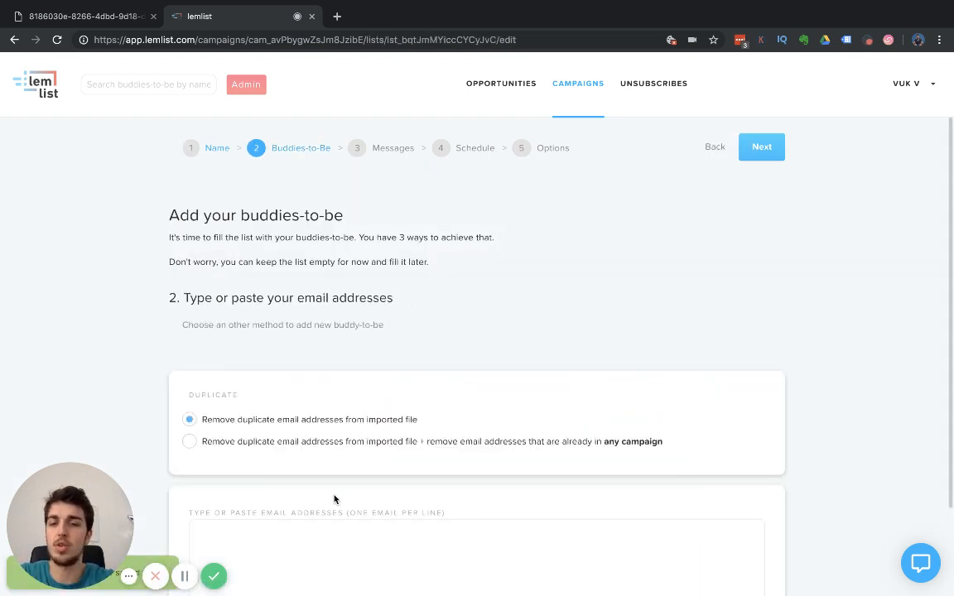
text(vuk@)
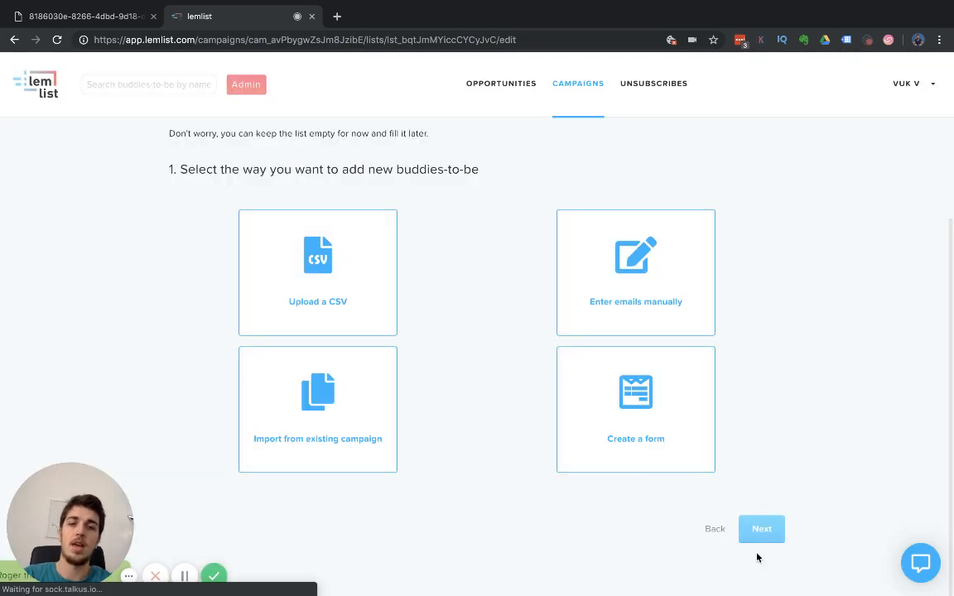
Step: Load the #6 'Tinder for sales!' template into the first email, subject 'I think it's a match…'
click(760, 528)
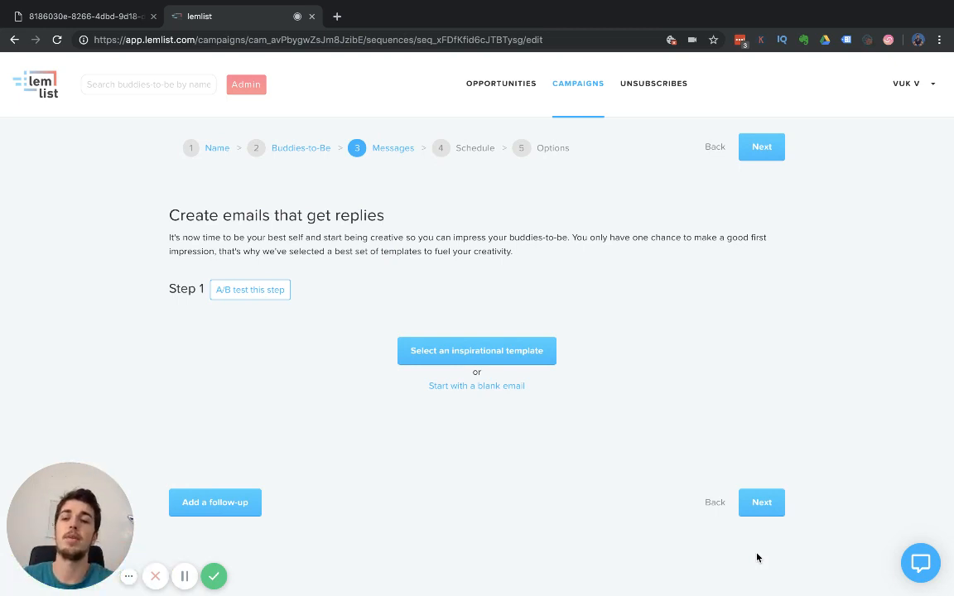
mouse_move(587, 472)
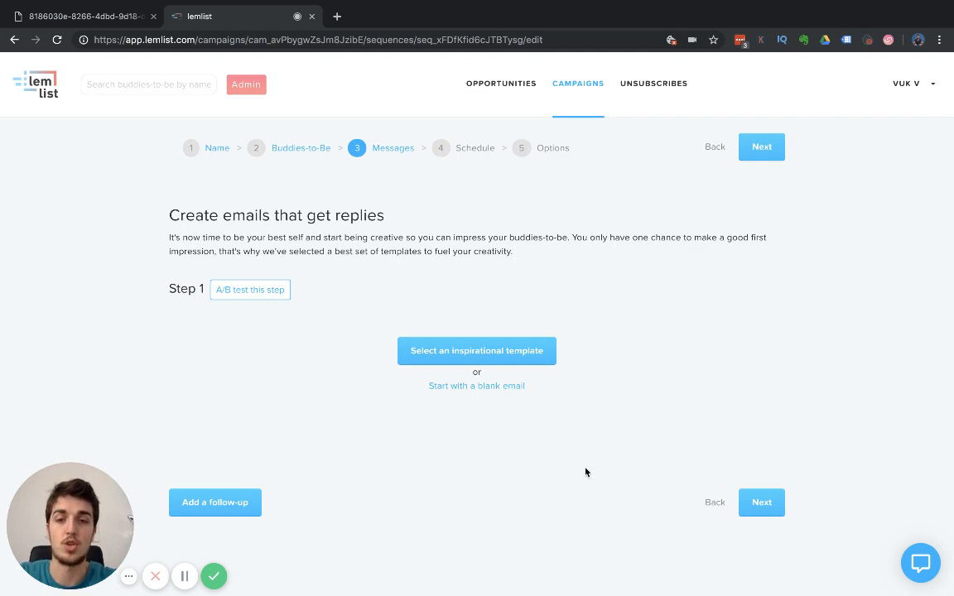
mouse_move(437, 368)
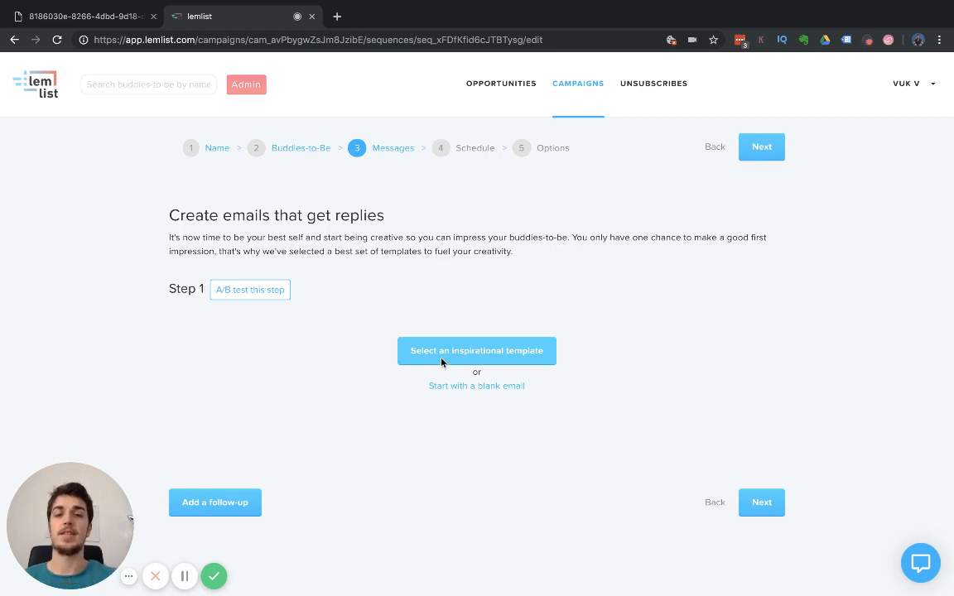
click(476, 350)
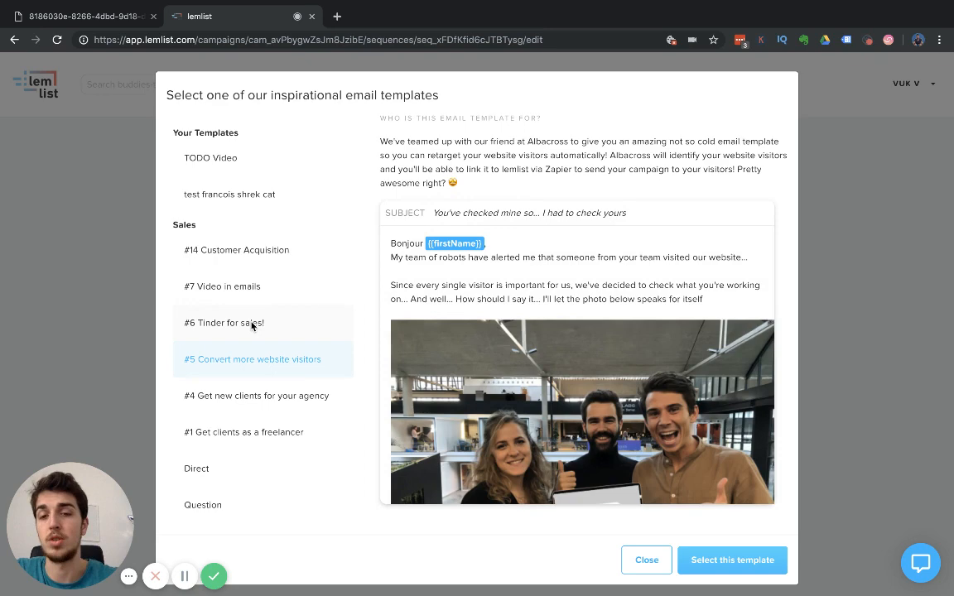
click(223, 322)
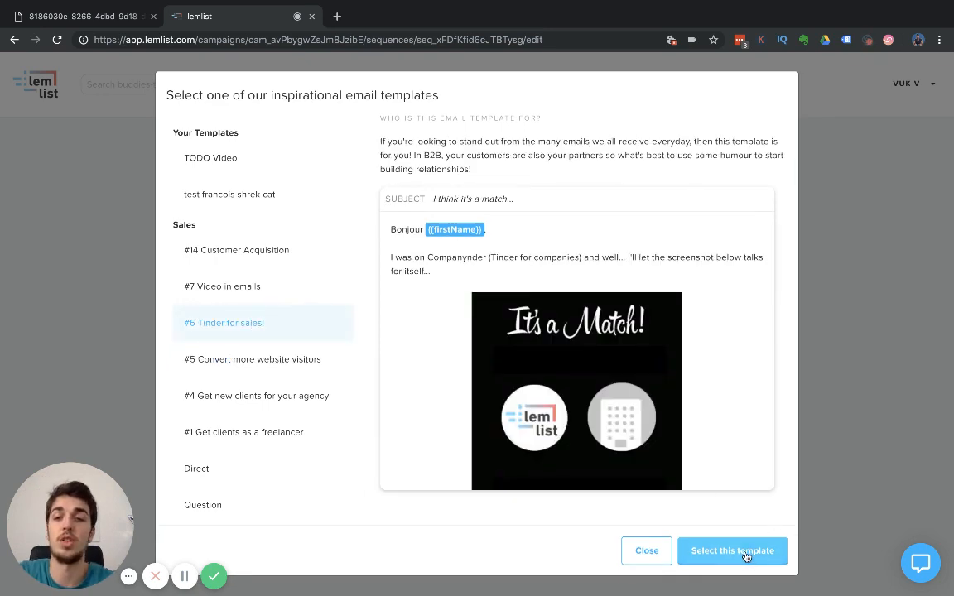
click(732, 551)
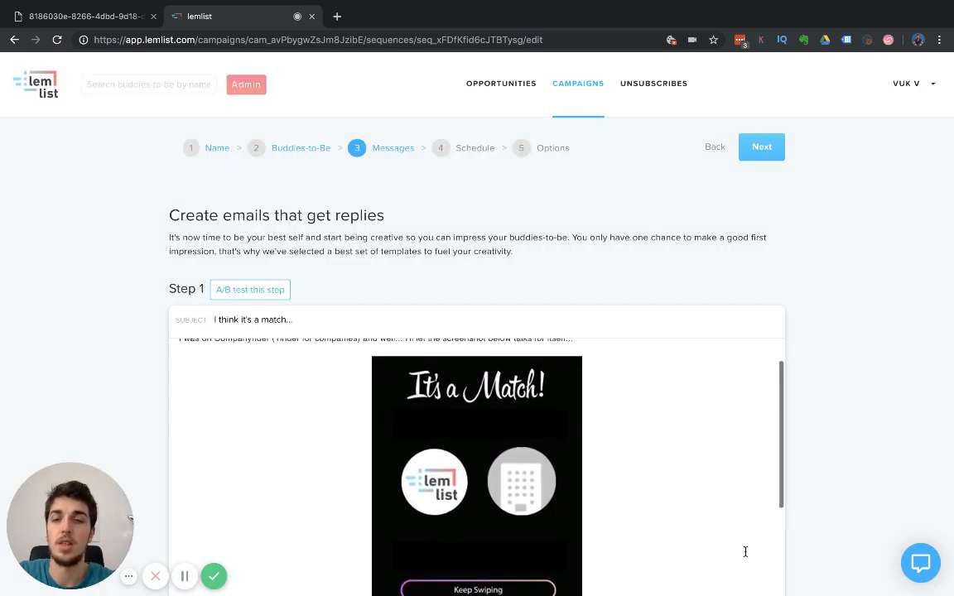
Step: A/B test step 1, giving message B the #5 'Convert more website visitors' template
click(249, 289)
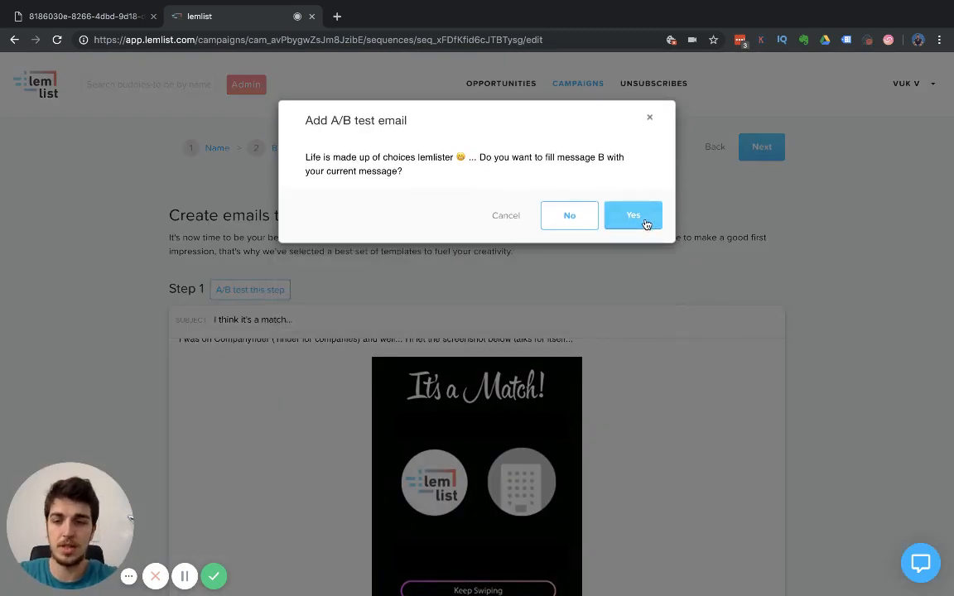
click(633, 215)
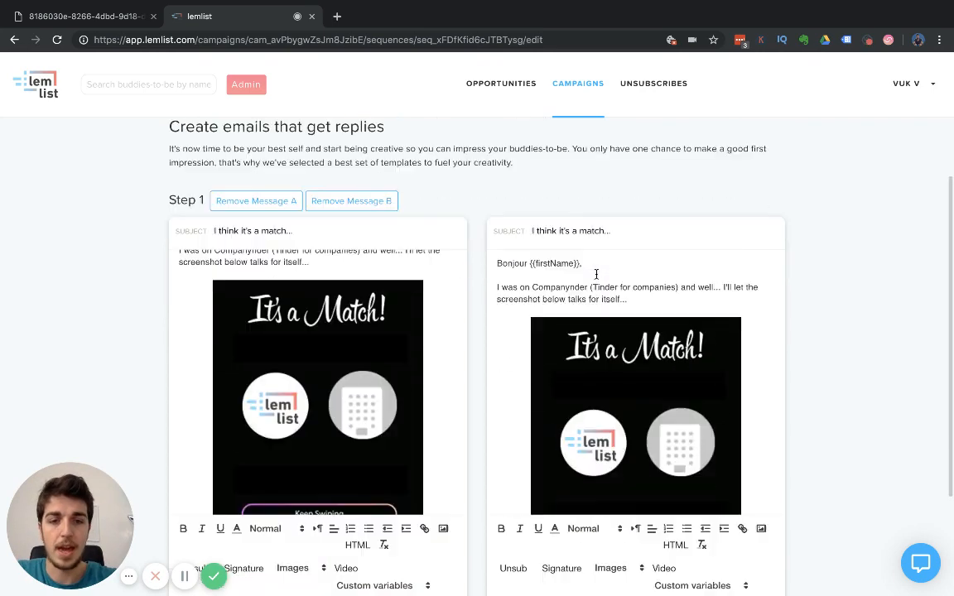
scroll(down, 3)
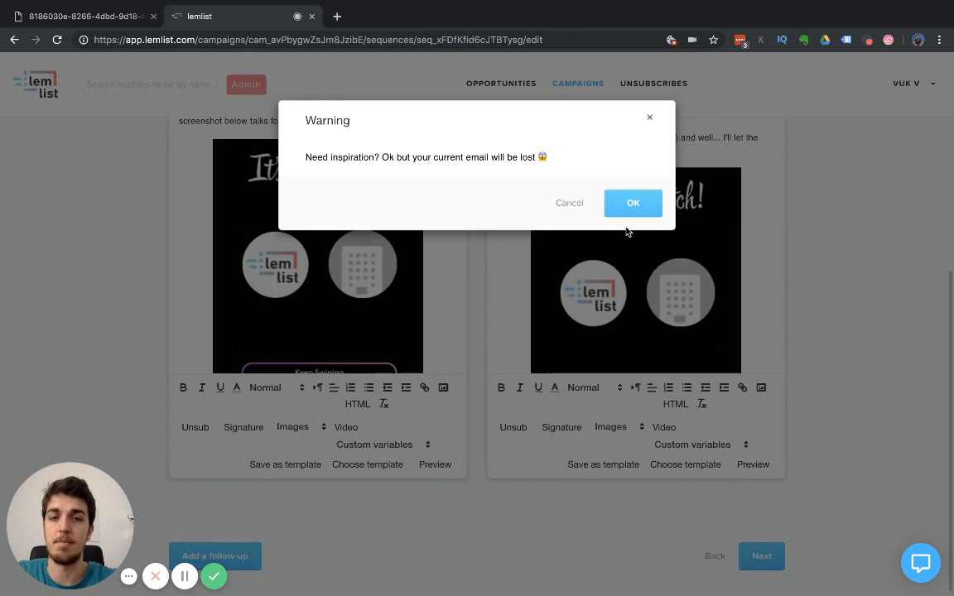
click(633, 203)
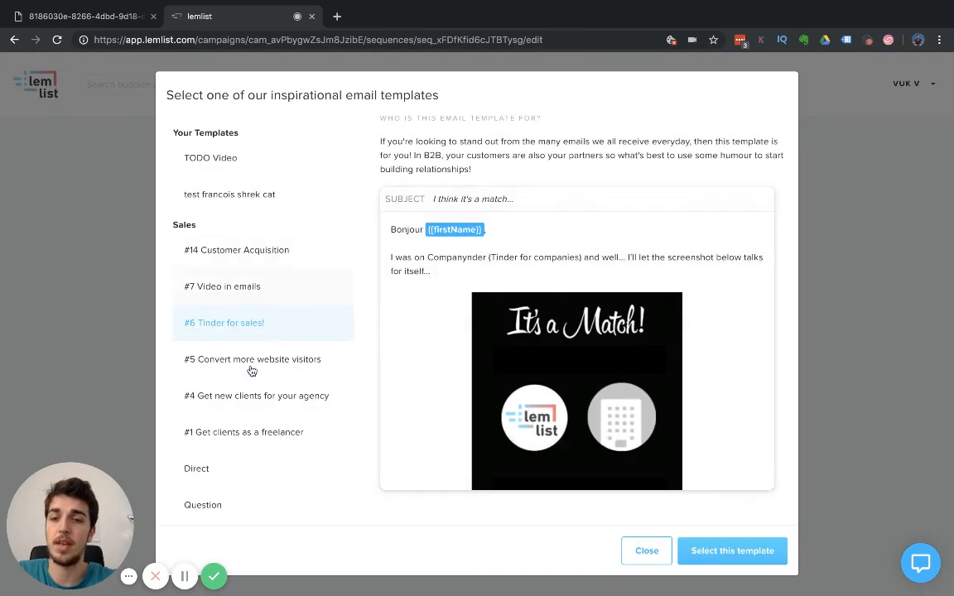
click(252, 358)
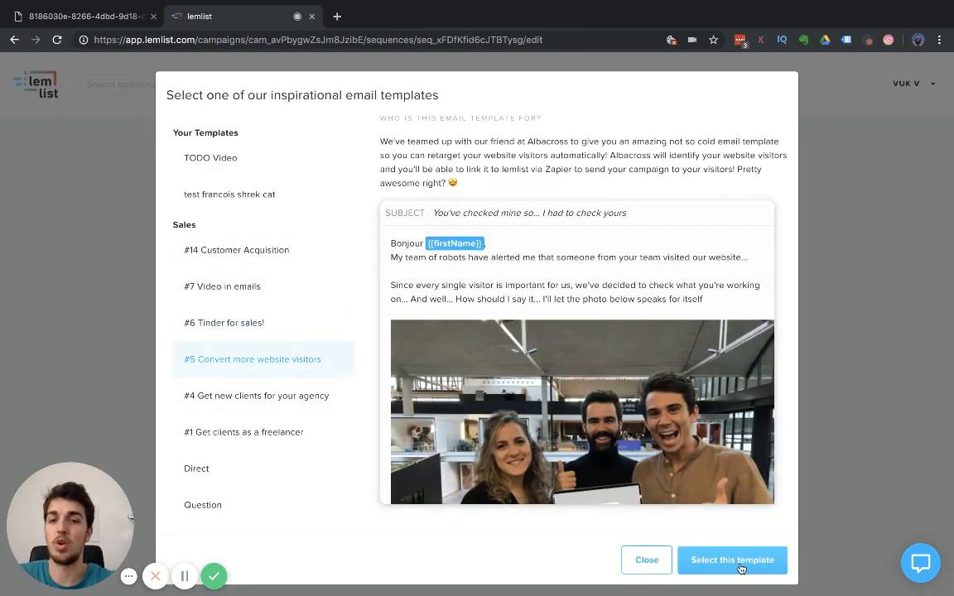
click(732, 559)
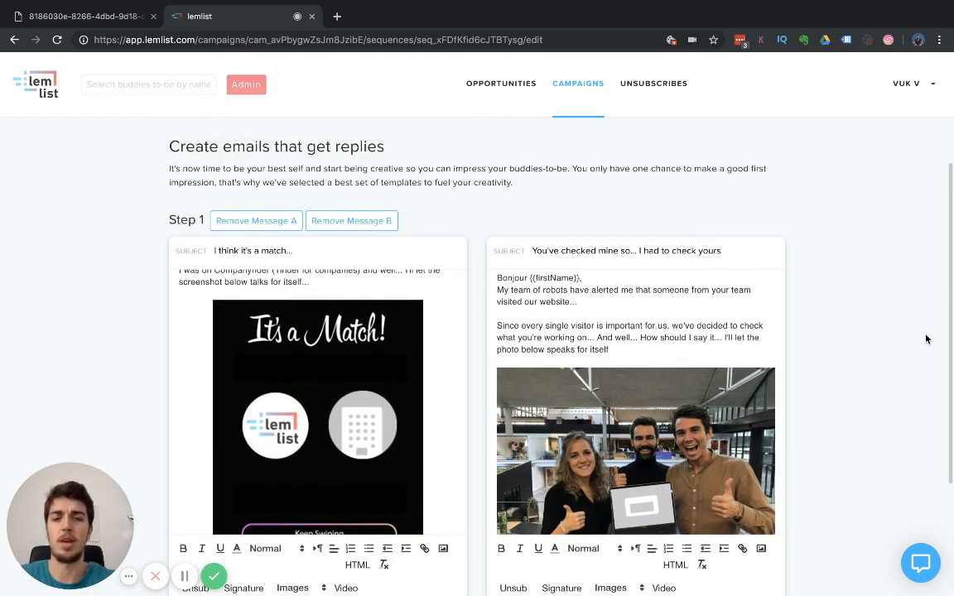
scroll(down, 3)
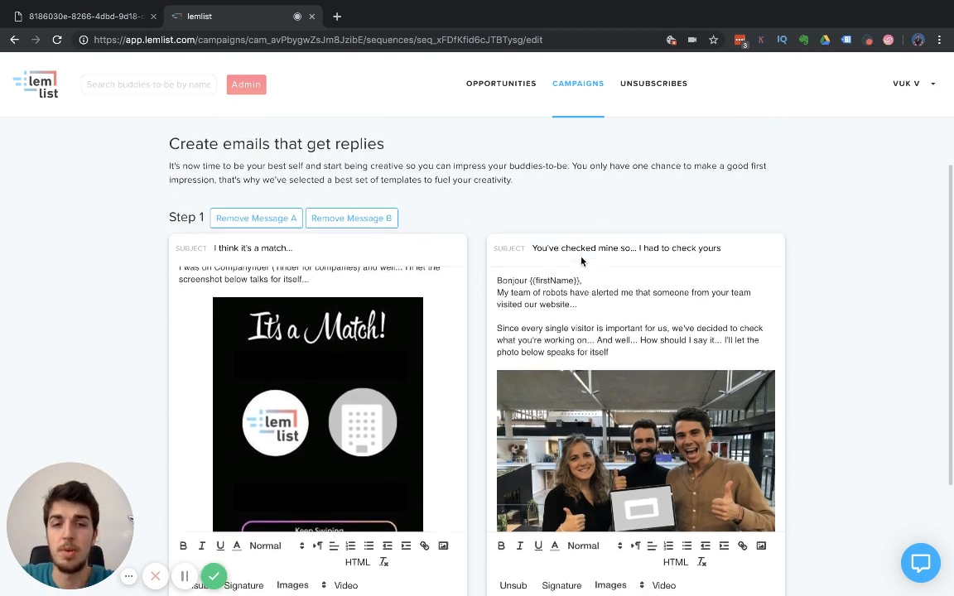
scroll(down, 3)
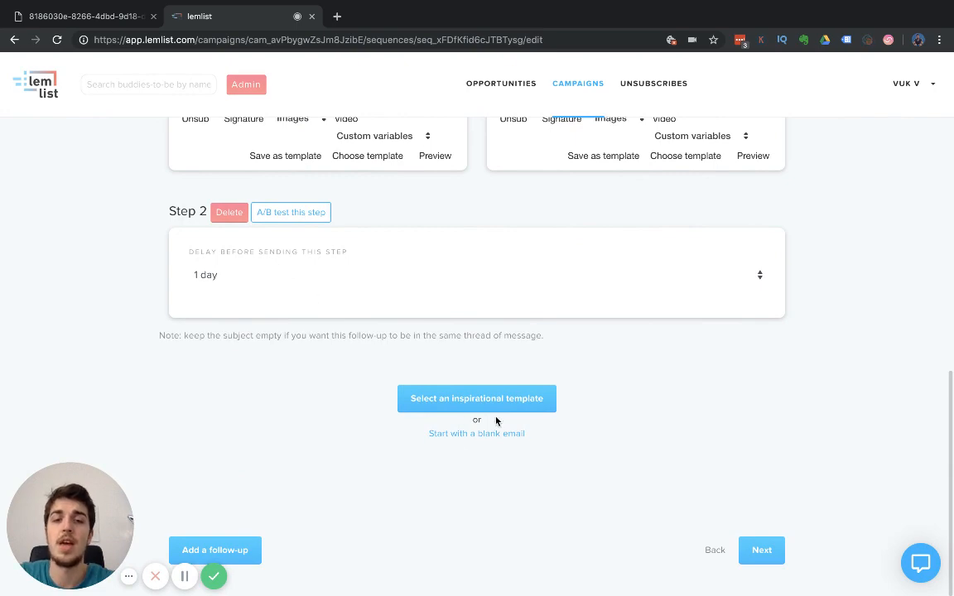
Step: Fill the step 2 email with the Customer Acquisition template
click(476, 398)
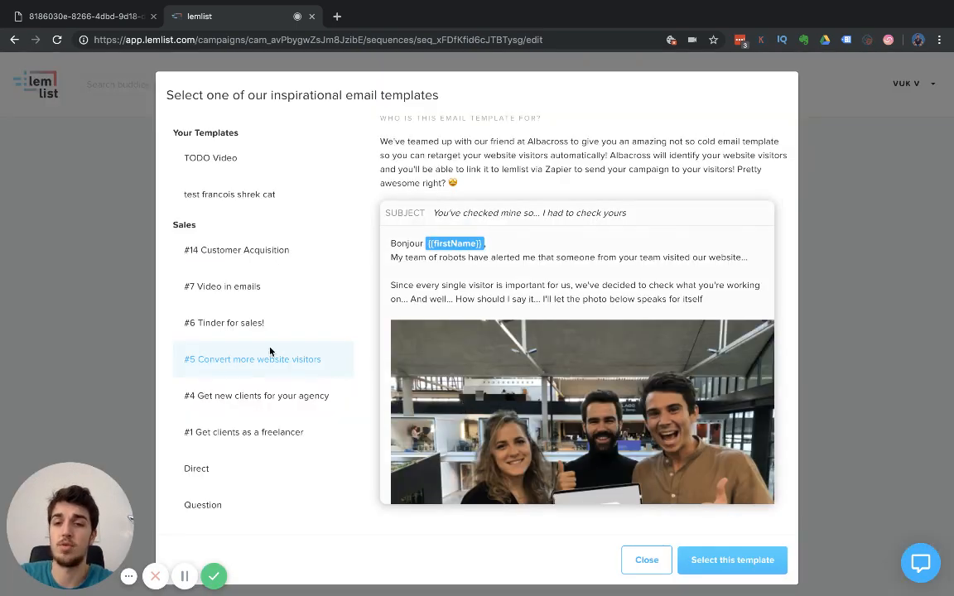
click(236, 249)
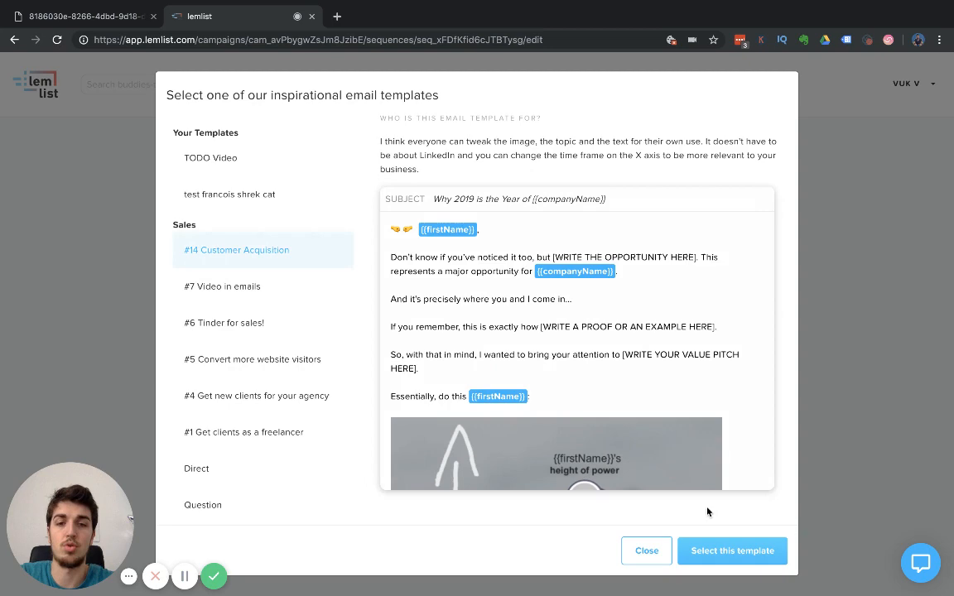
click(646, 551)
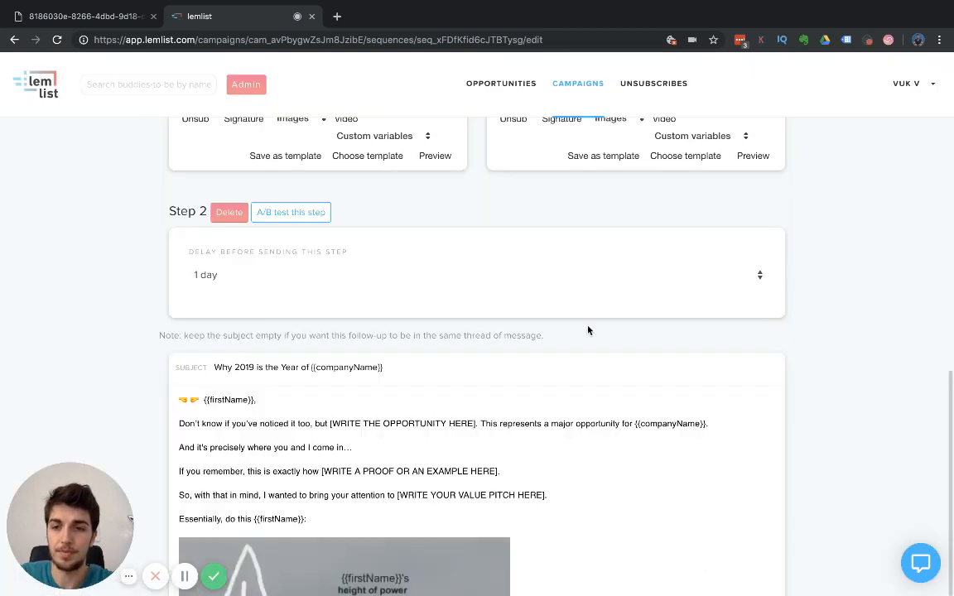
Step: A/B test step 2 with subjects 'Out of touch from GTA Vice City' and 'Bad Liaaaaar :)'
click(290, 212)
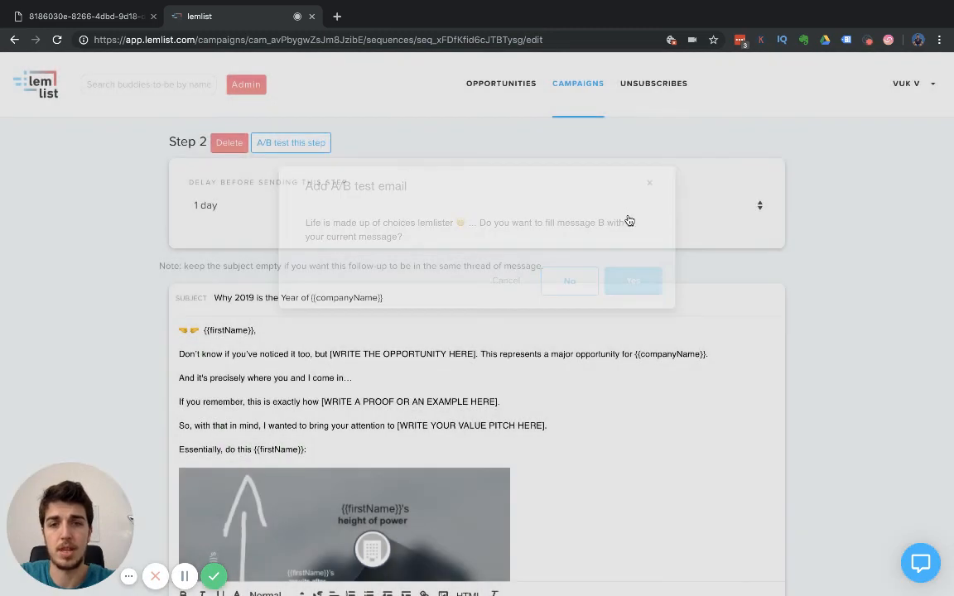
click(633, 281)
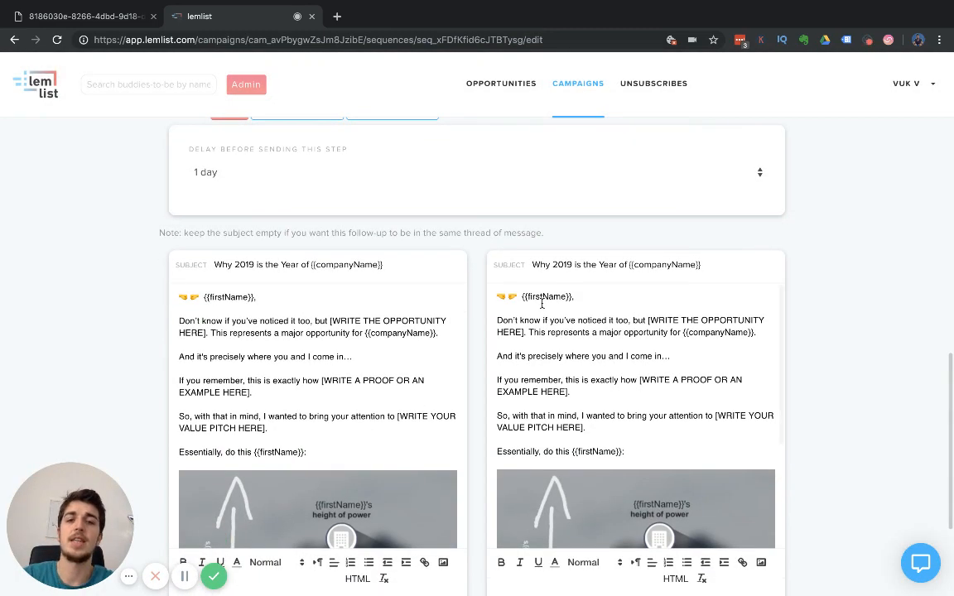
triple_click(616, 264)
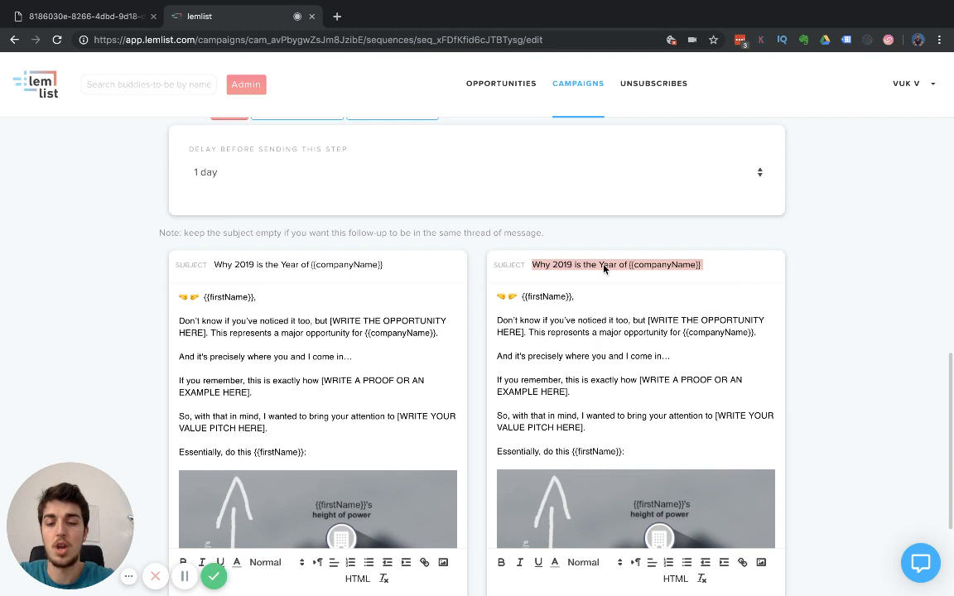
text(Bad Liaaa)
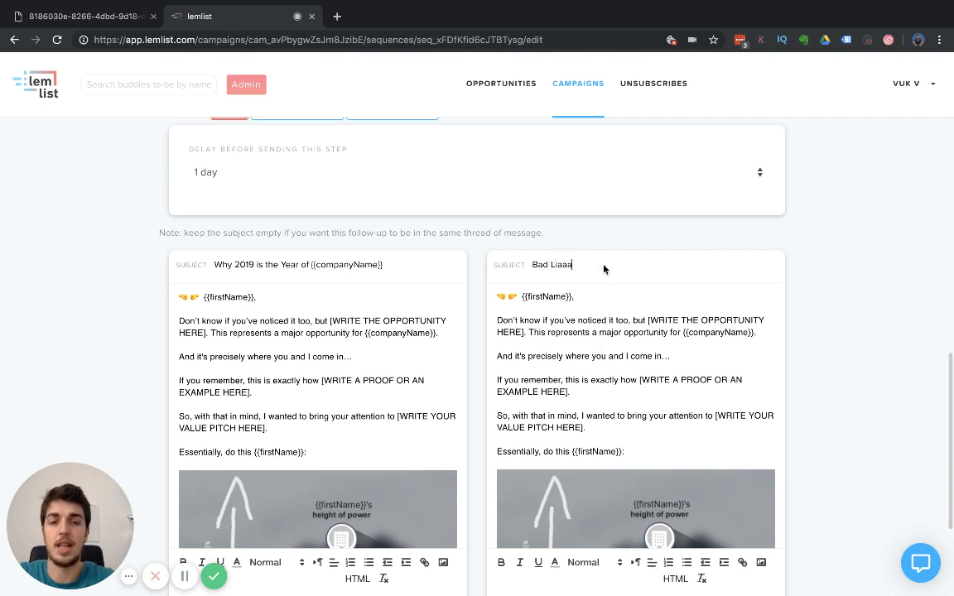
text(aaar :))
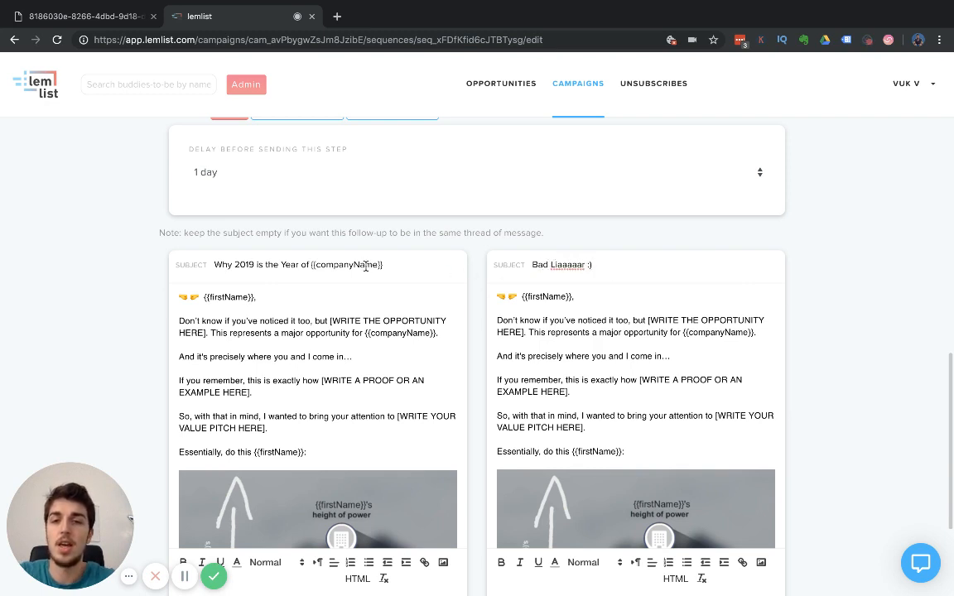
text(Out of touch)
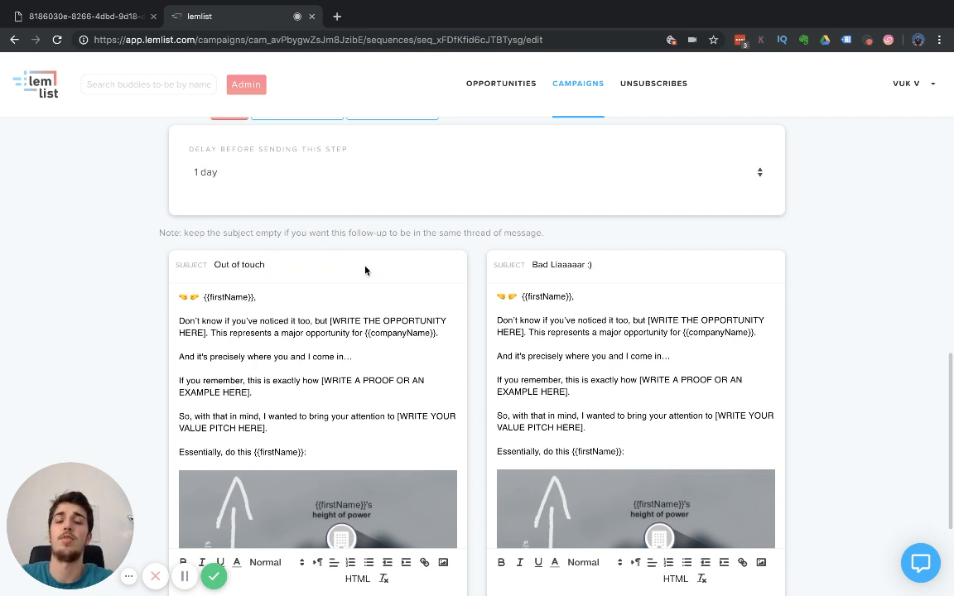
text(from GTA VIC)
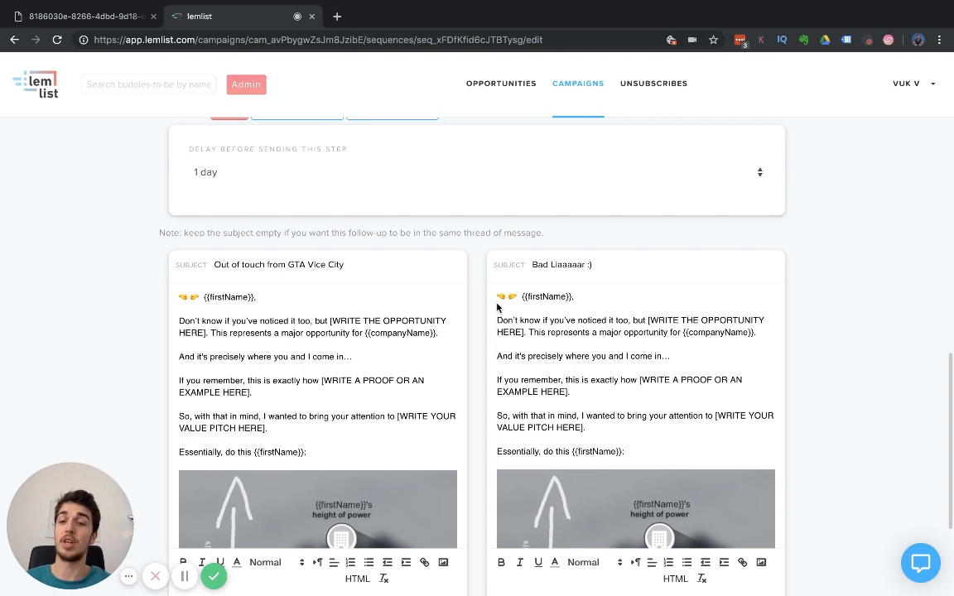
click(342, 264)
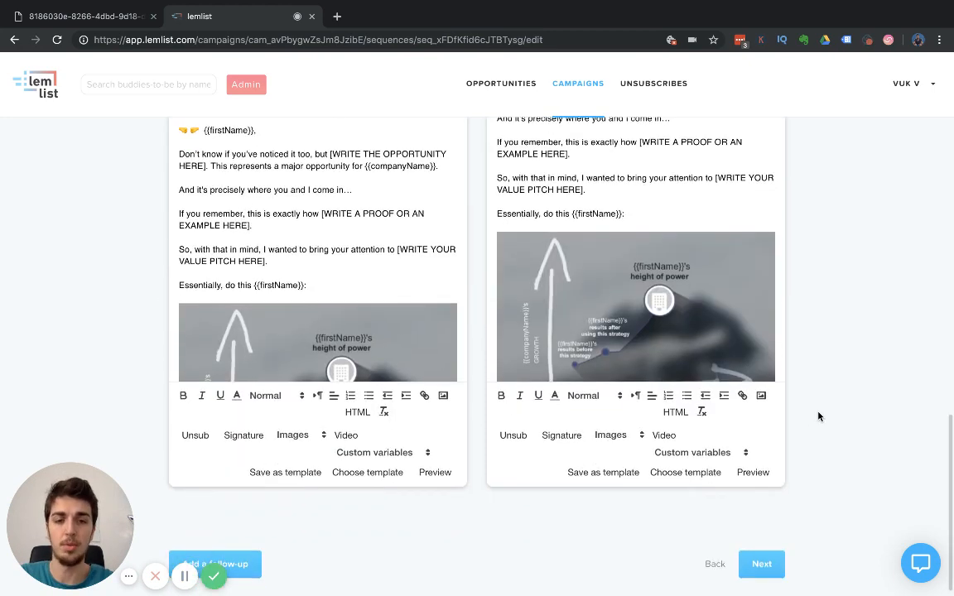
scroll(down, 3)
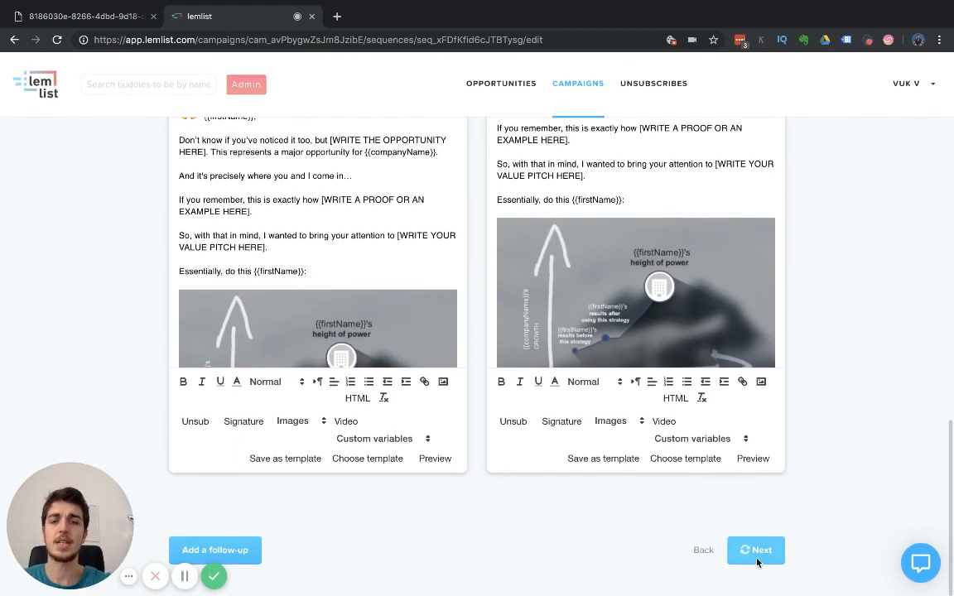
Step: Save the emails, keep the San Francisco Night weekday 7–11 PM schedule, and reach Options
click(755, 550)
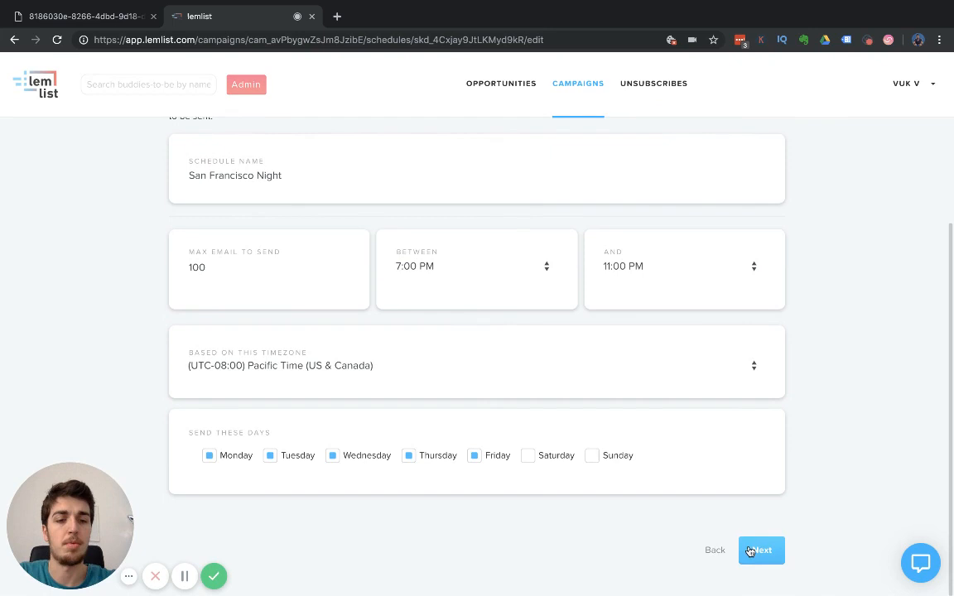
click(761, 550)
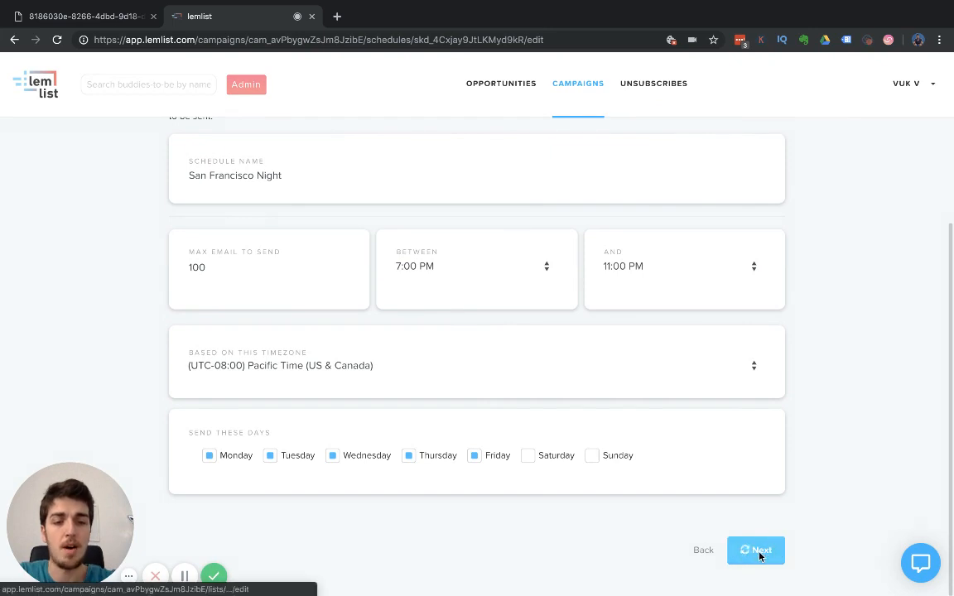
click(755, 550)
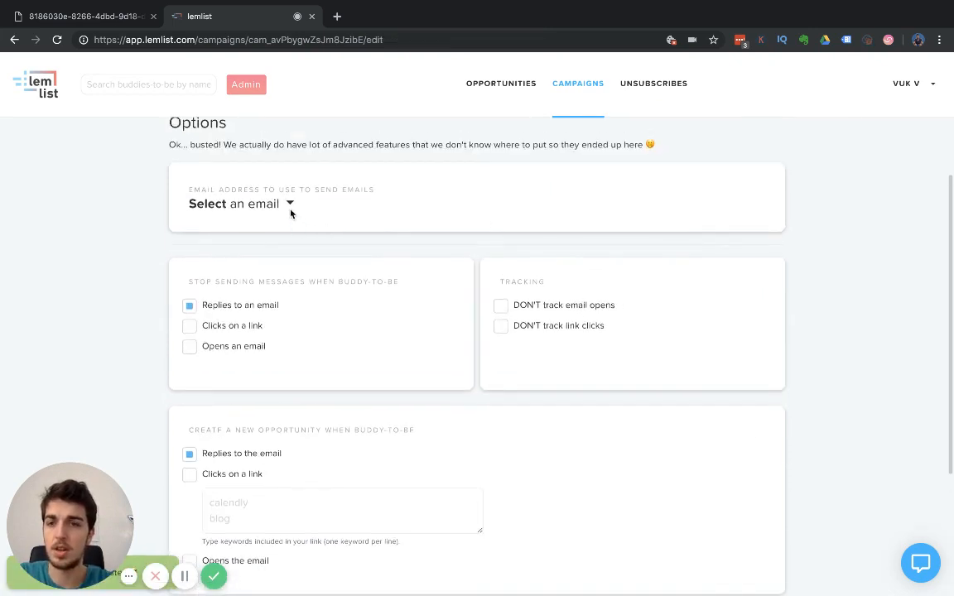
Step: Choose the sender email address and create the campaign
click(240, 204)
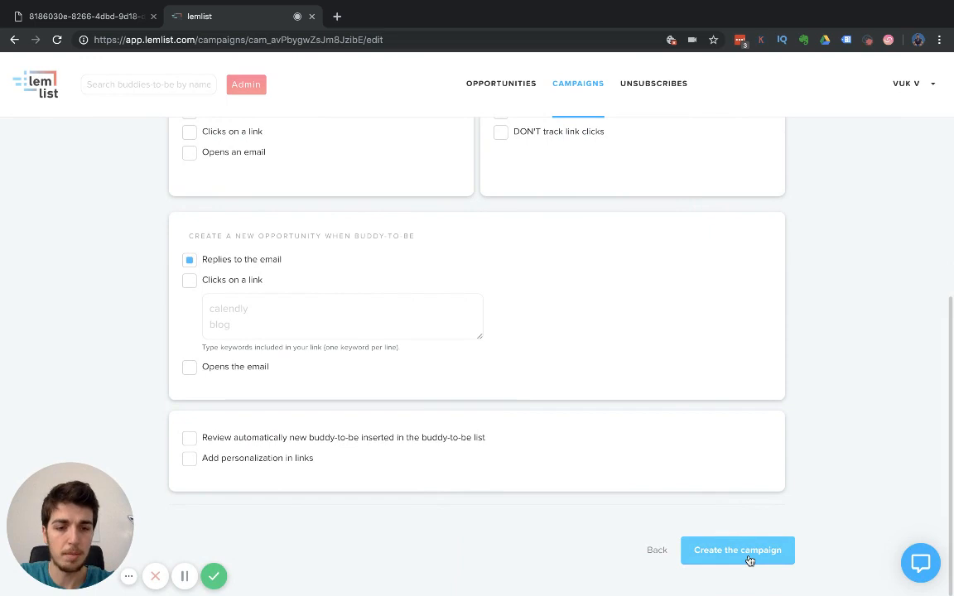
click(737, 550)
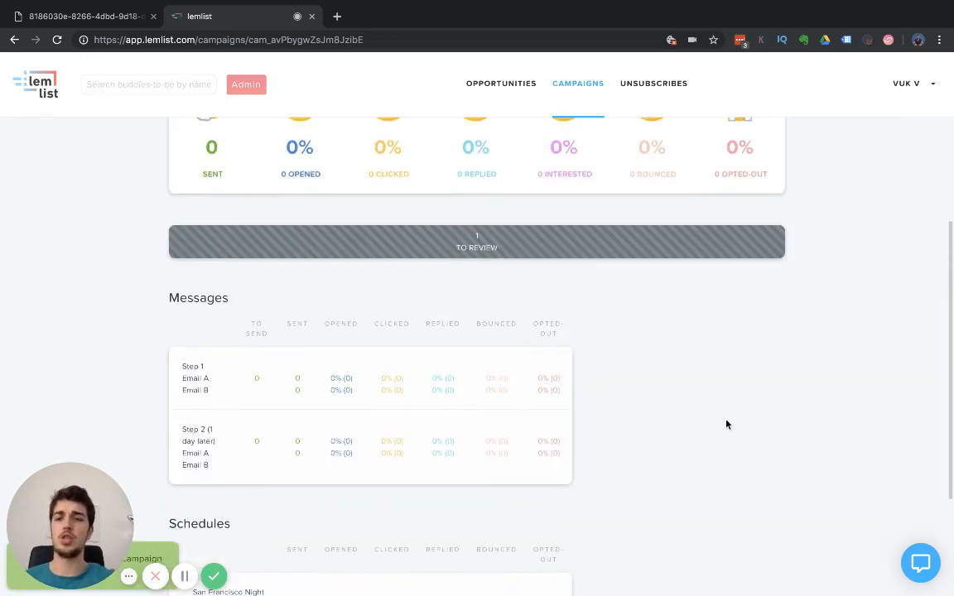
scroll(down, 3)
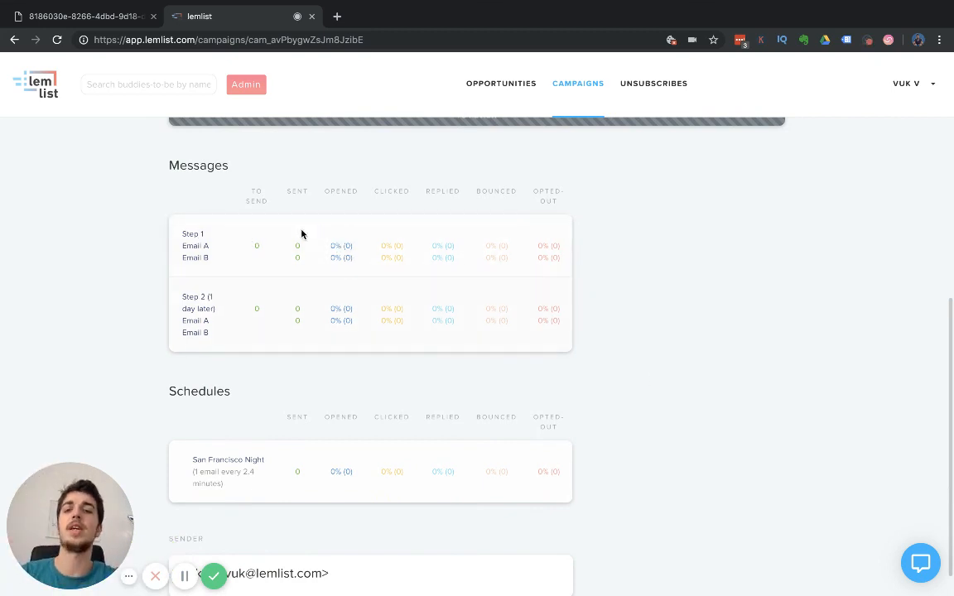
scroll(up, 3)
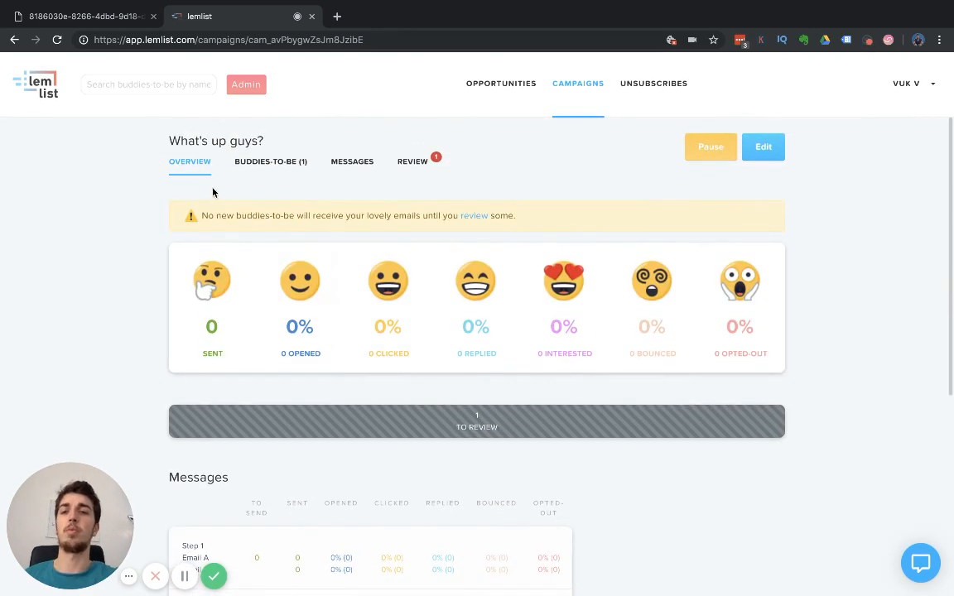
scroll(down, 3)
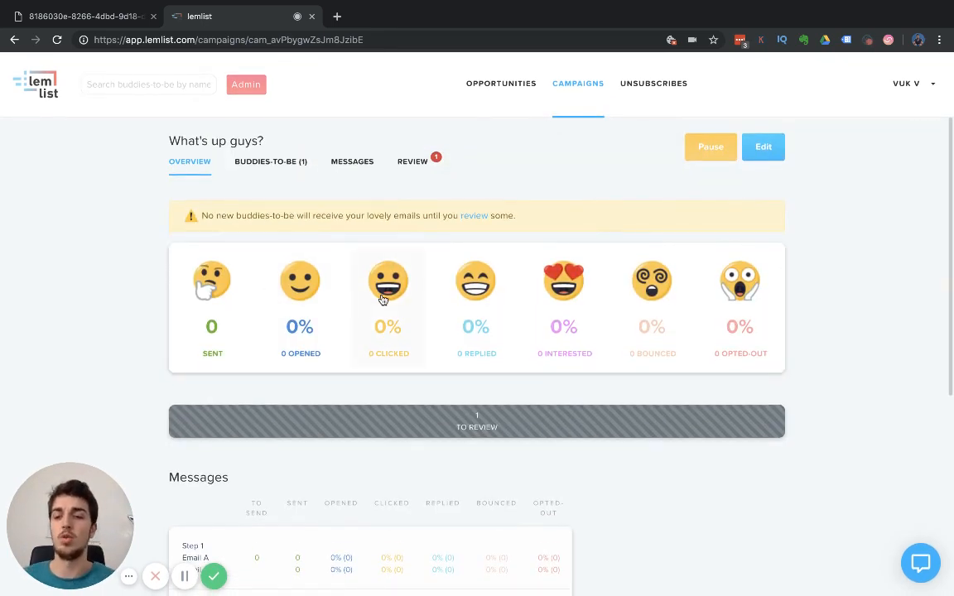
mouse_move(476, 389)
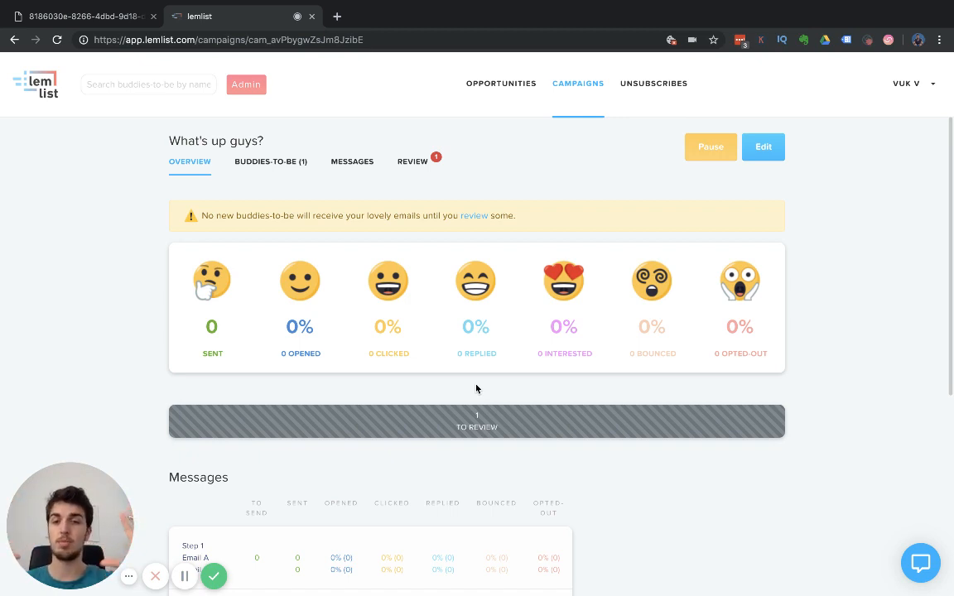
mouse_move(485, 399)
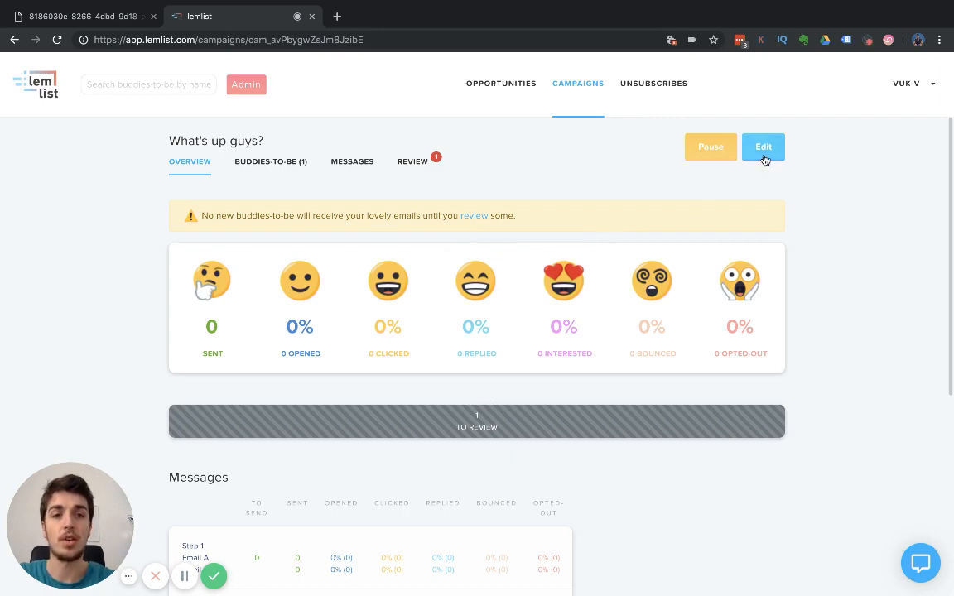
Step: Open the campaign editor and switch to the empty Messages B sequence
click(762, 147)
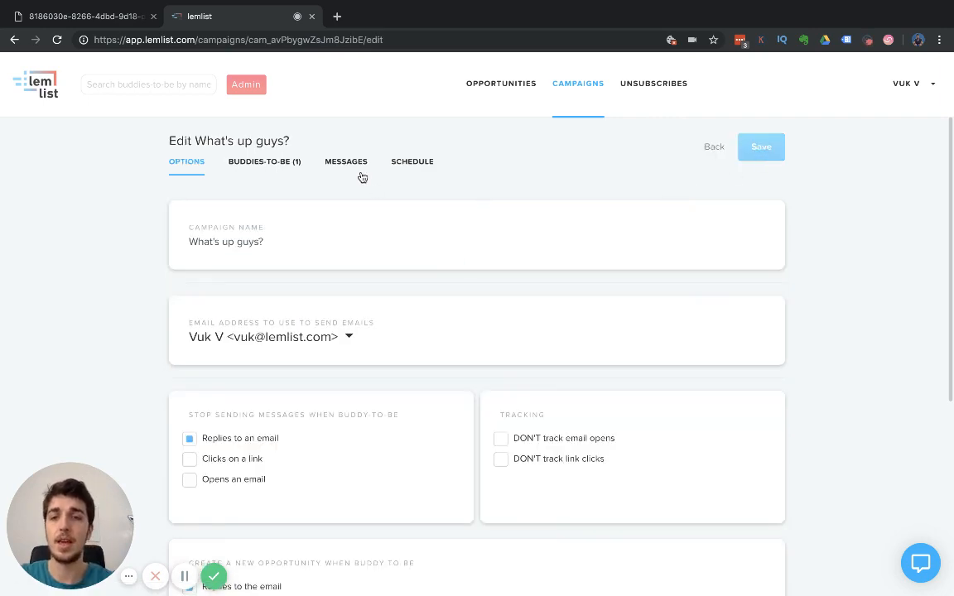
click(346, 162)
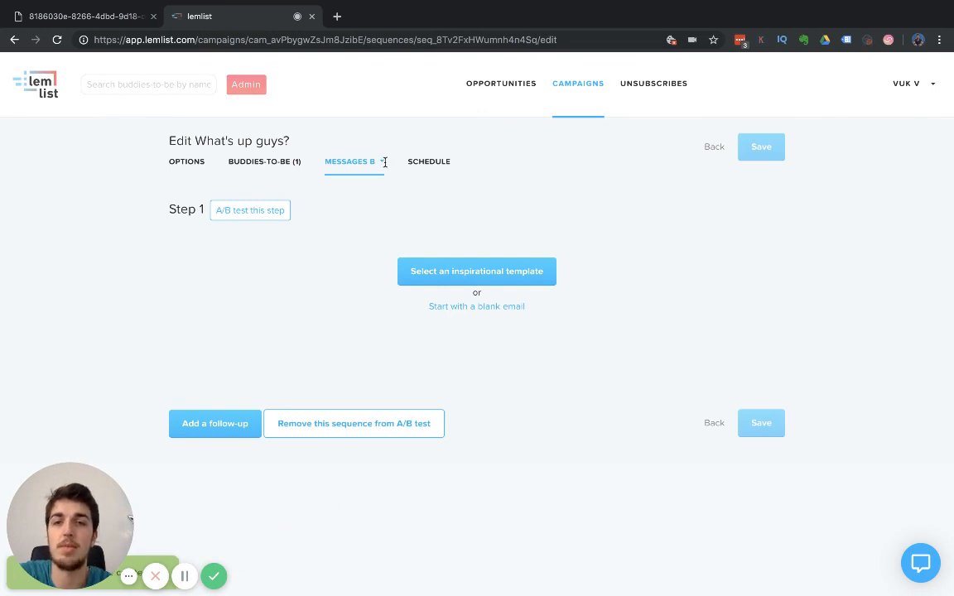
click(355, 162)
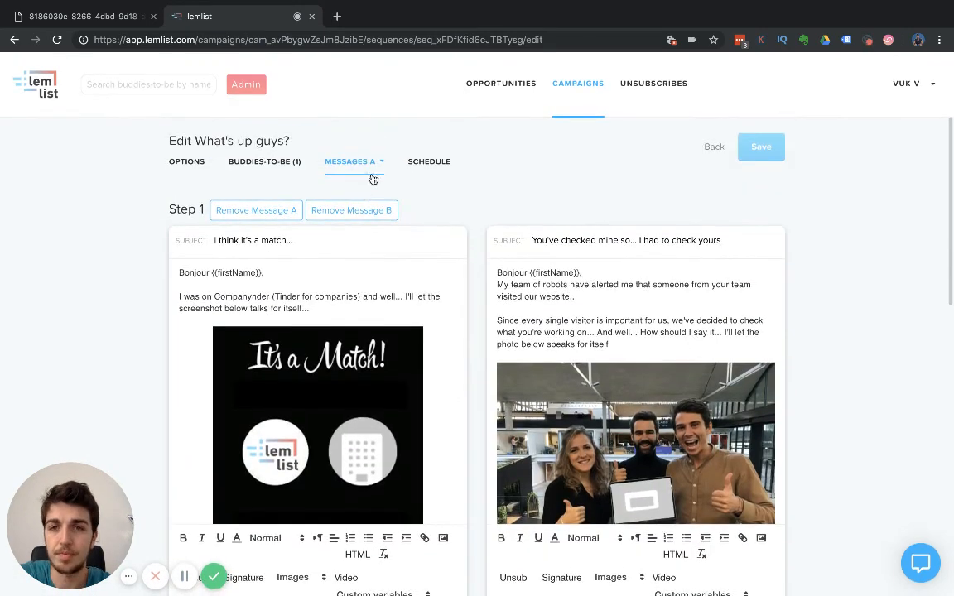
click(354, 162)
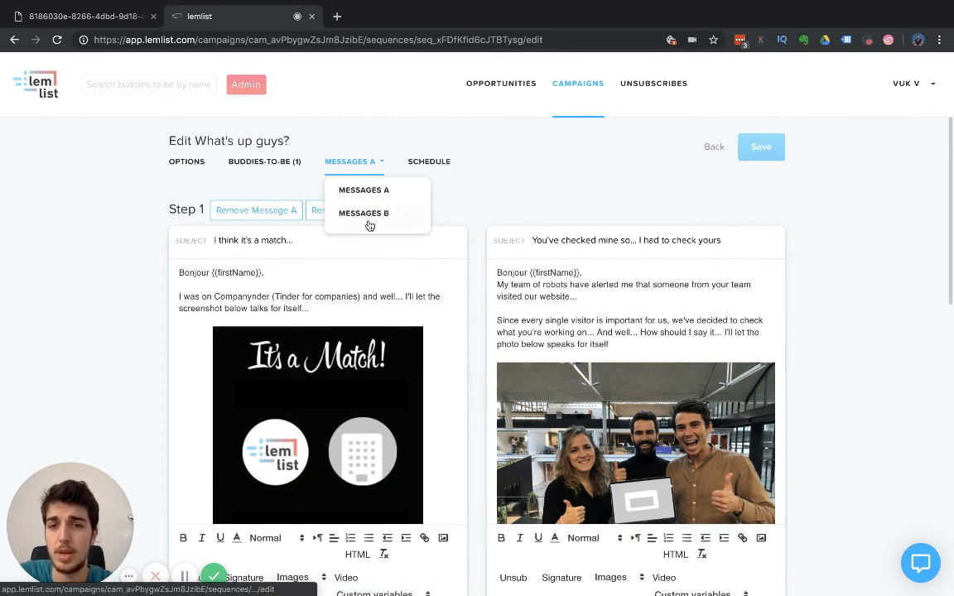
click(363, 212)
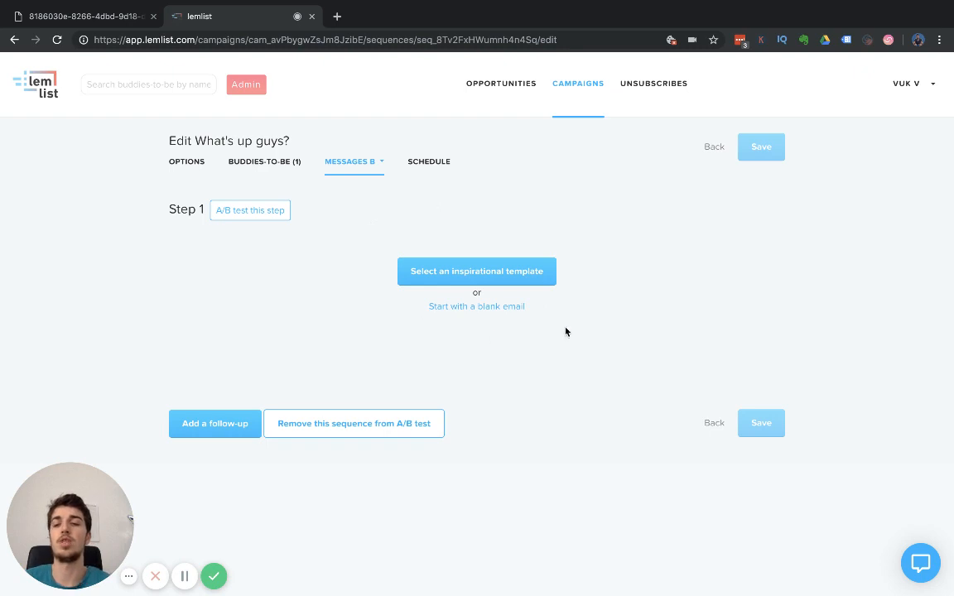
mouse_move(397, 447)
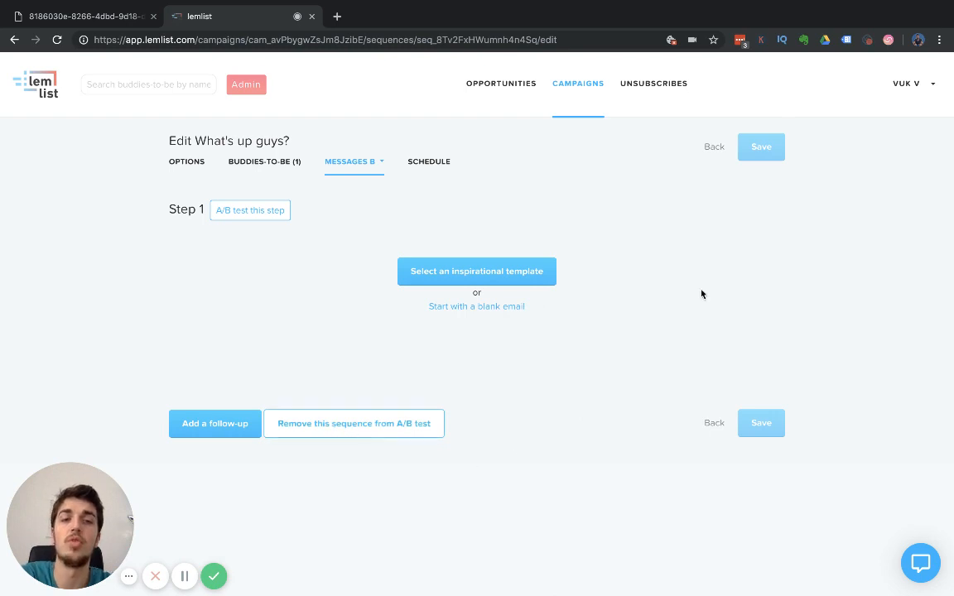
mouse_move(459, 389)
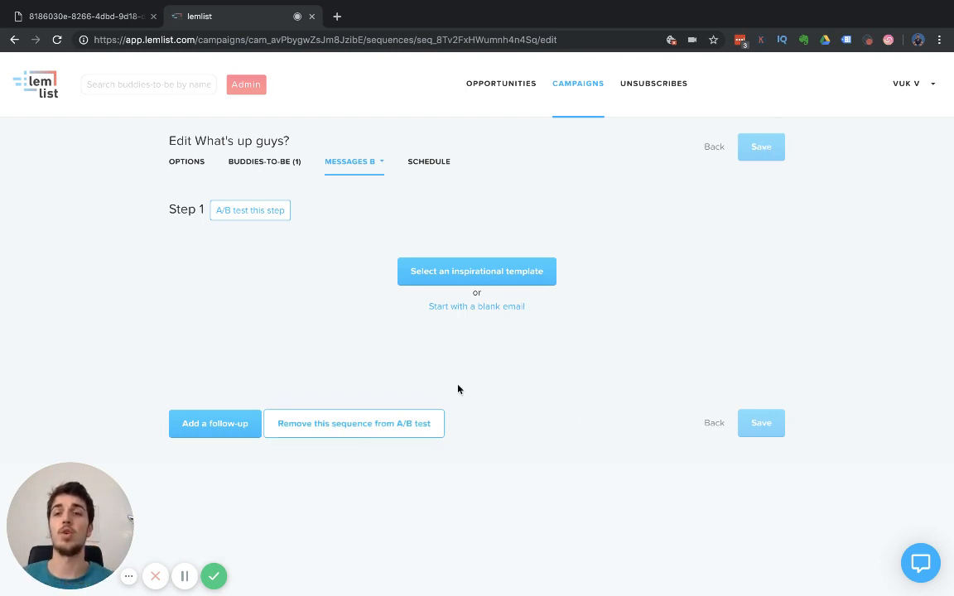